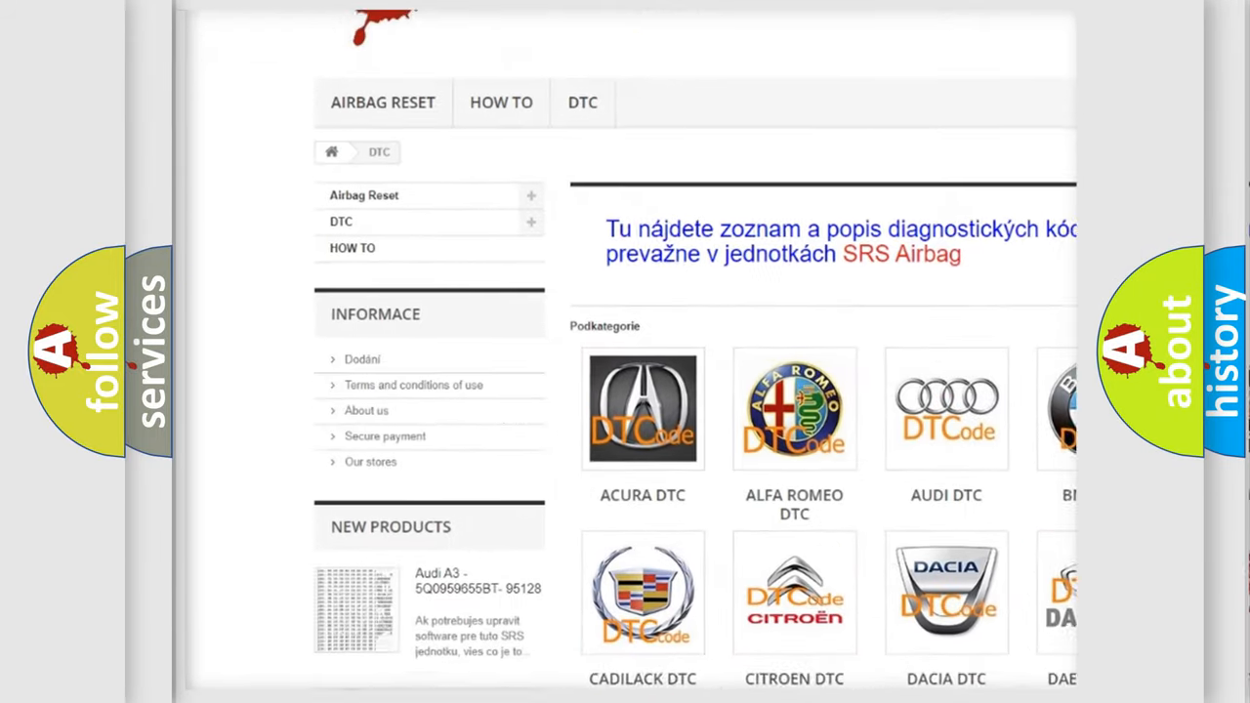
pyautogui.scroll(-3)
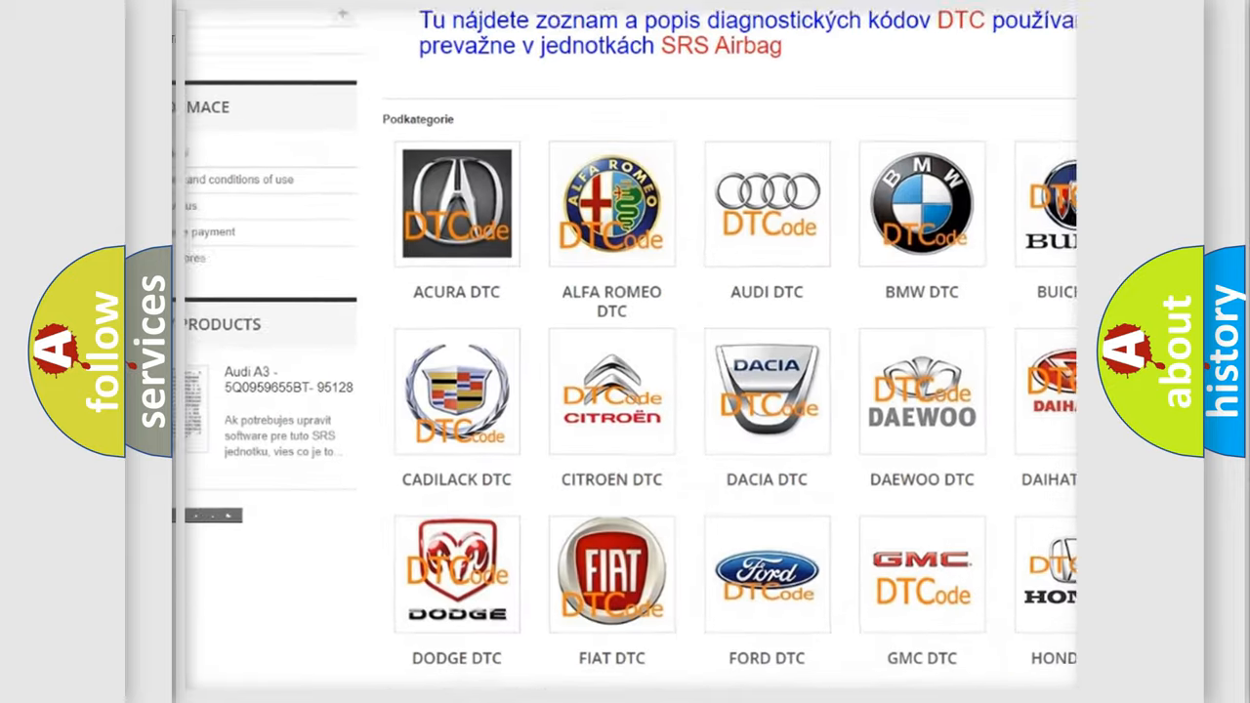
pyautogui.scroll(-3)
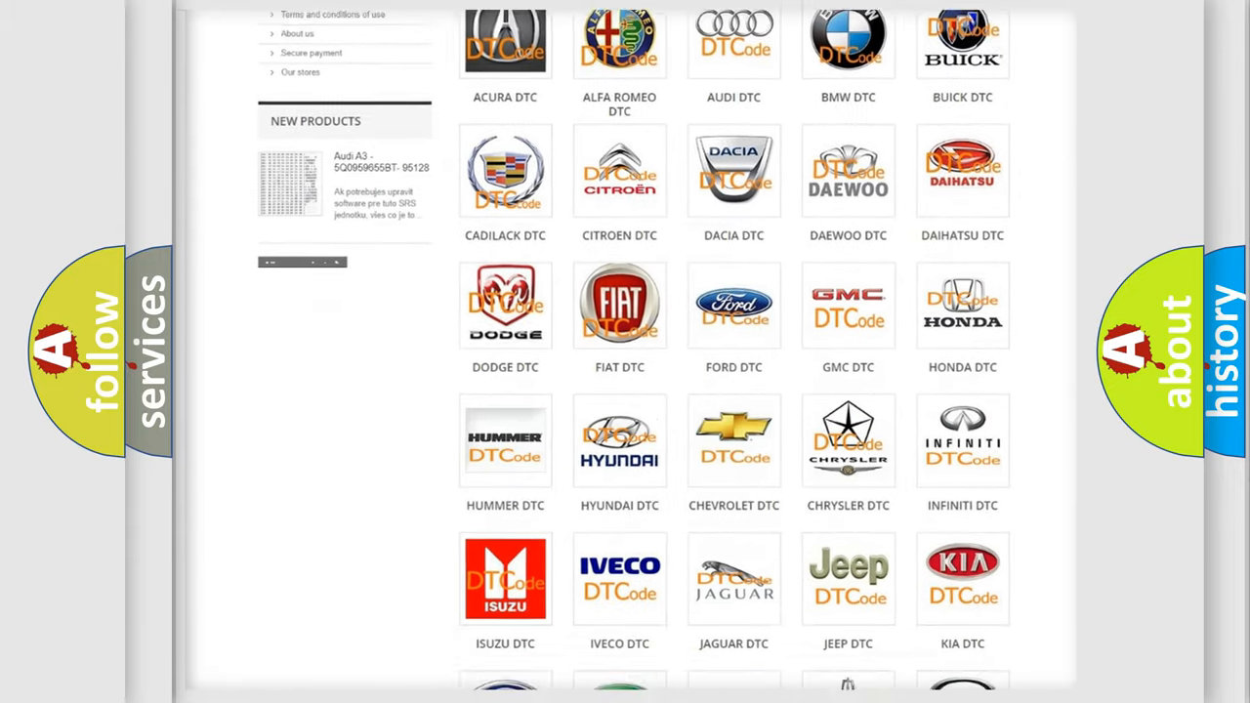
pyautogui.scroll(-3)
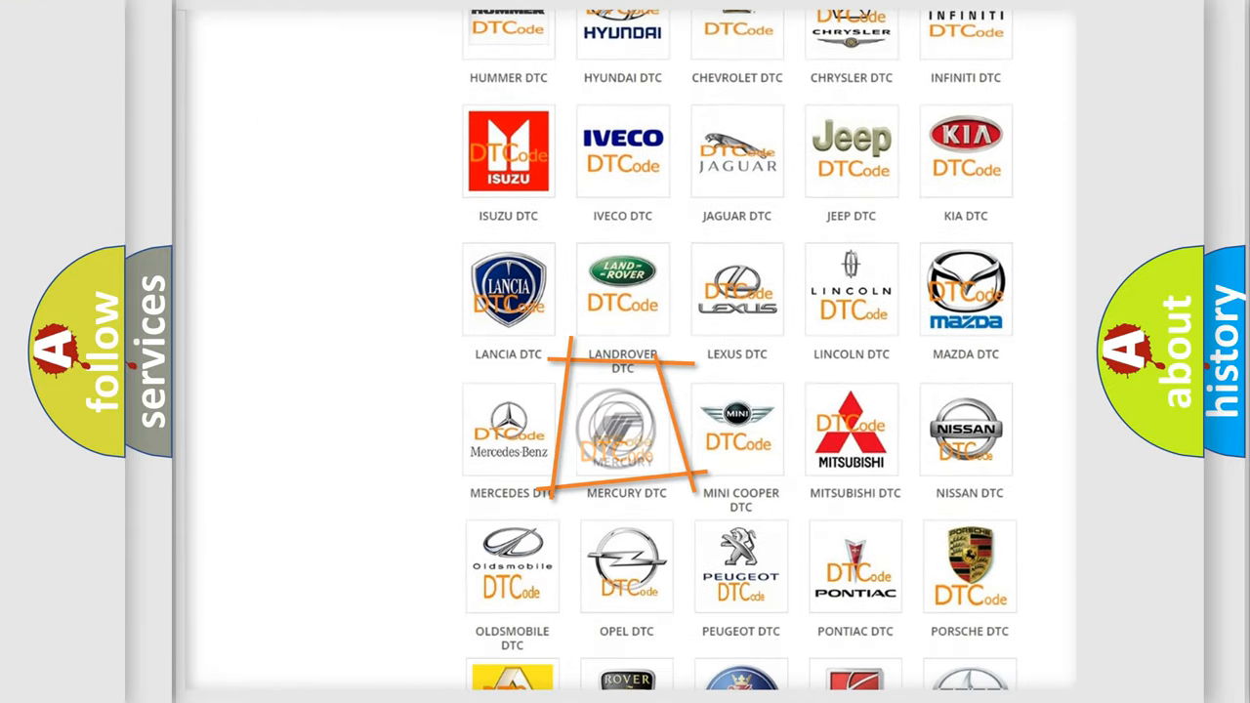